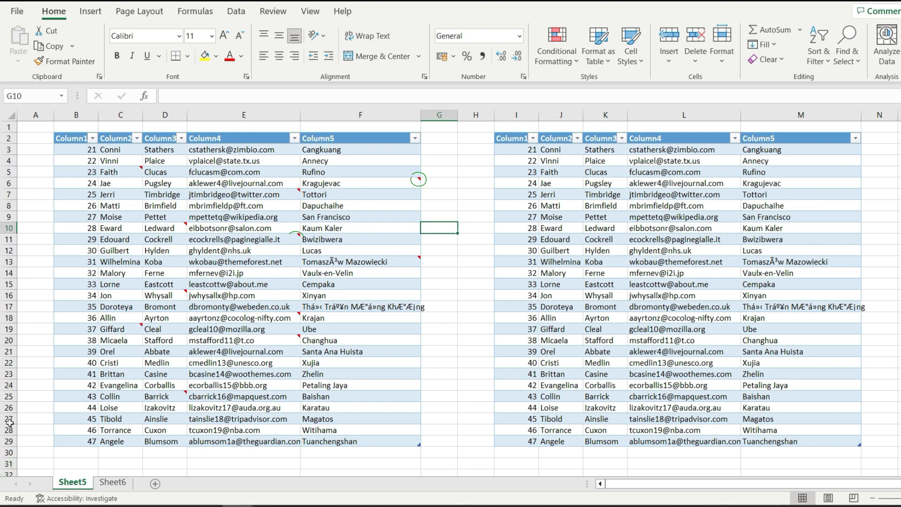
pyautogui.moveTo(47, 196)
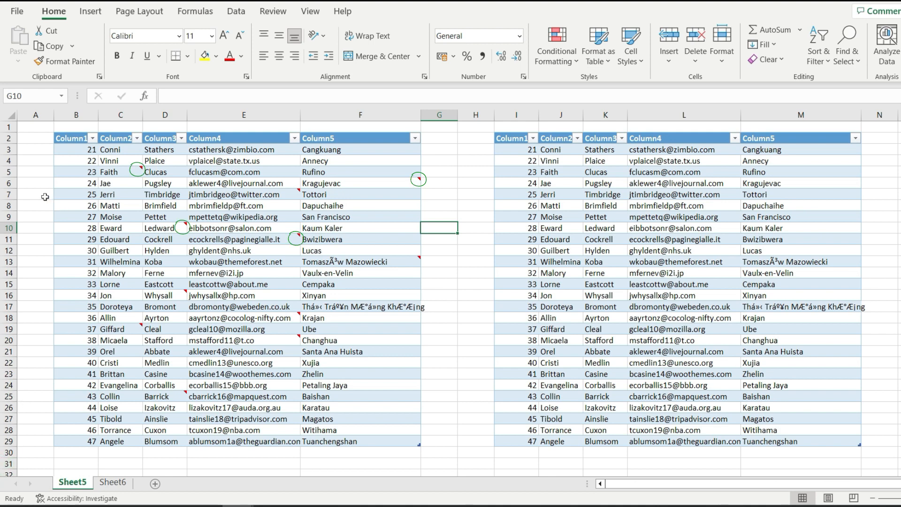
# - From an empty cell, use Go To Special (F5) and choose the Notes option to target noted cells
pyautogui.click(683, 250)
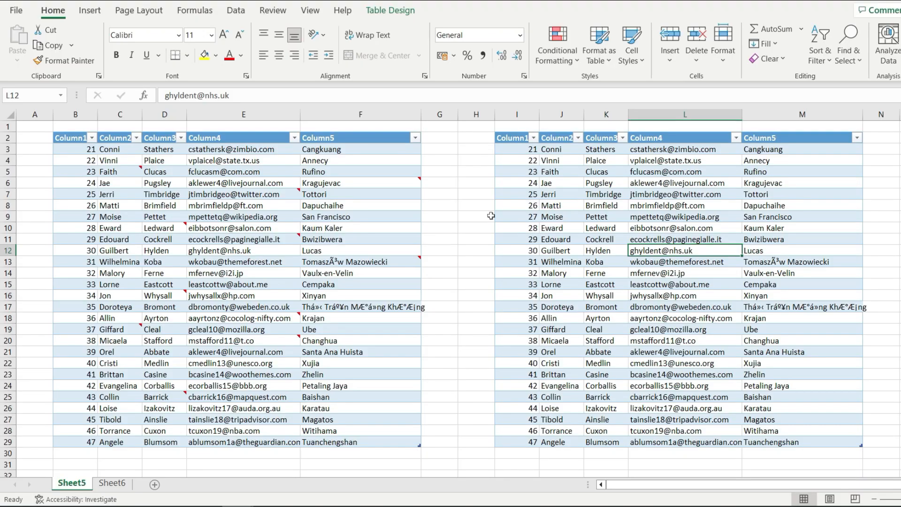
pyautogui.click(440, 217)
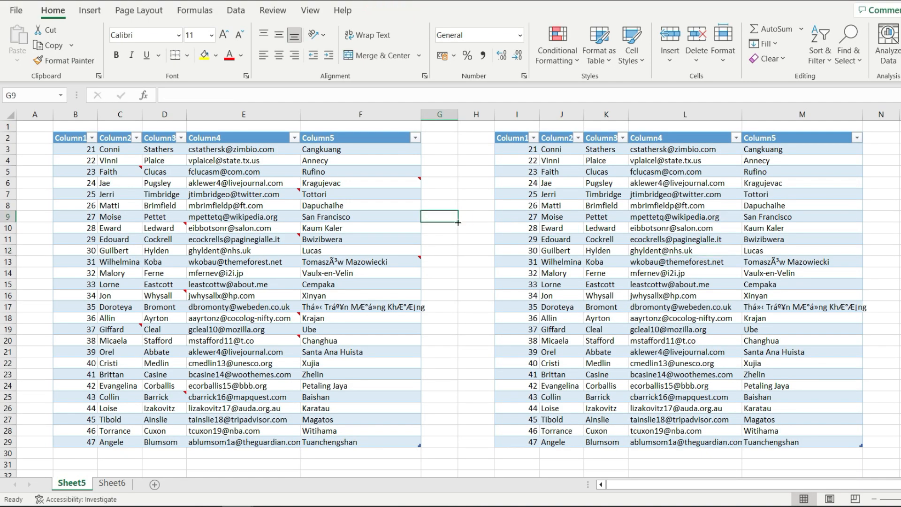
pyautogui.press('F5')
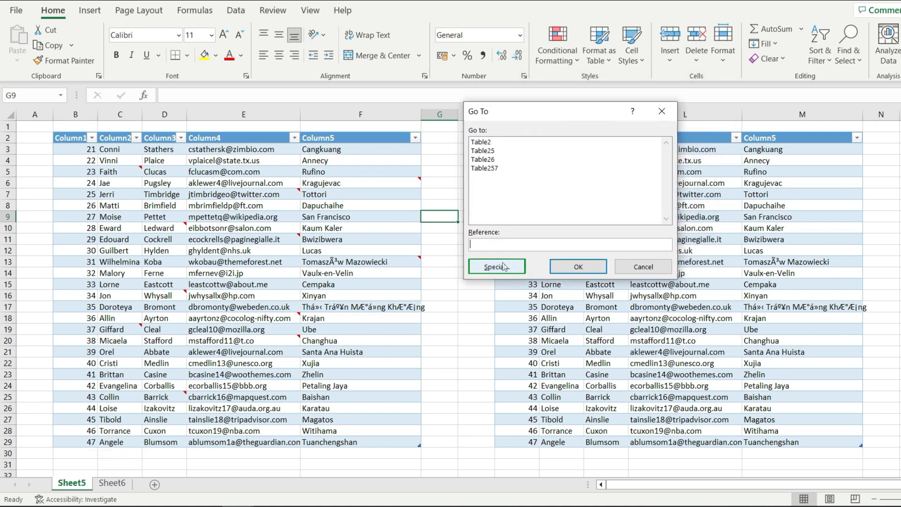
pyautogui.click(496, 266)
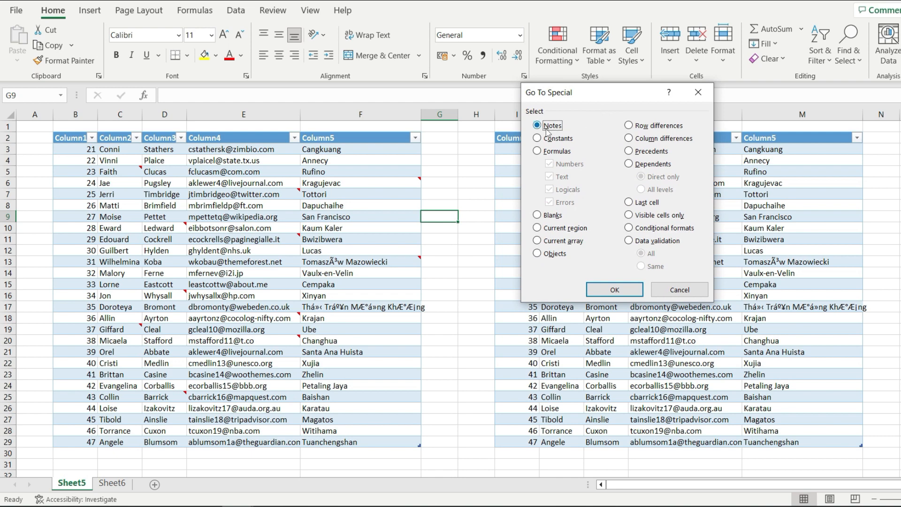
pyautogui.click(537, 125)
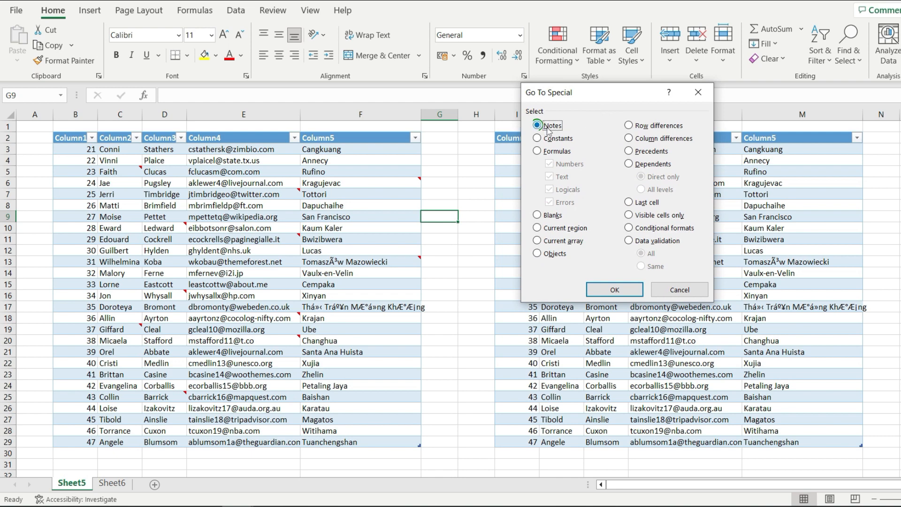
pyautogui.moveTo(572, 216)
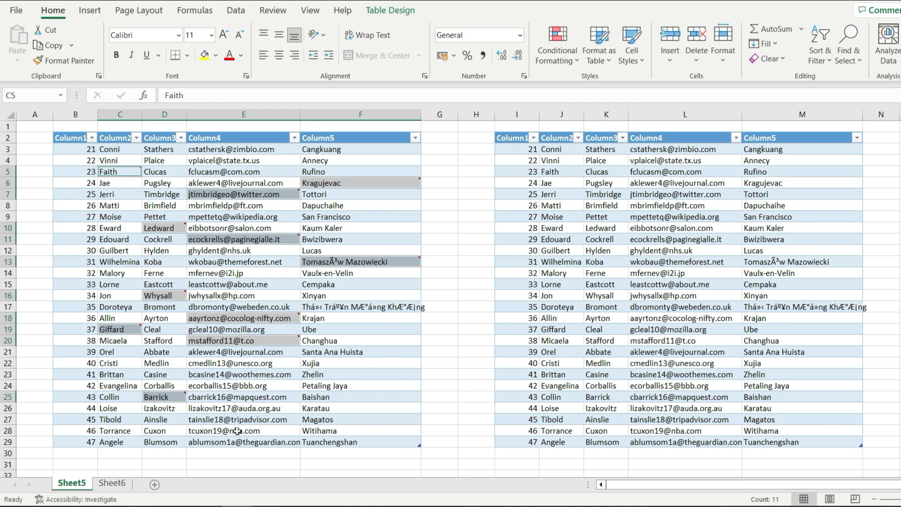
pyautogui.moveTo(308, 285)
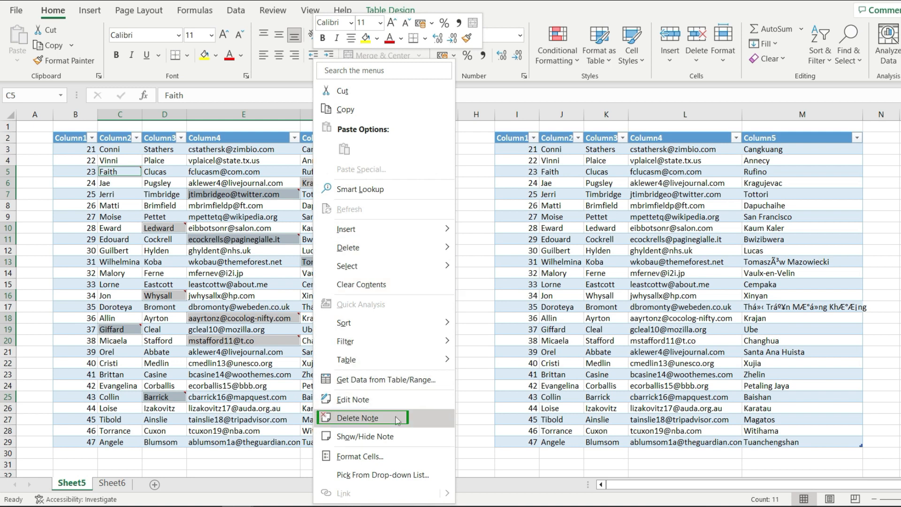
# - Delete the notes from all selected cells in the left table
pyautogui.click(359, 418)
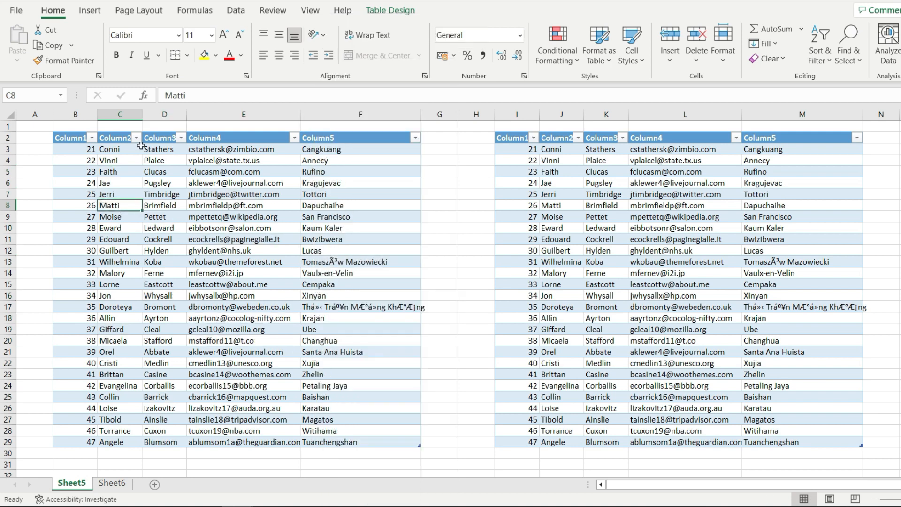
pyautogui.moveTo(234, 240)
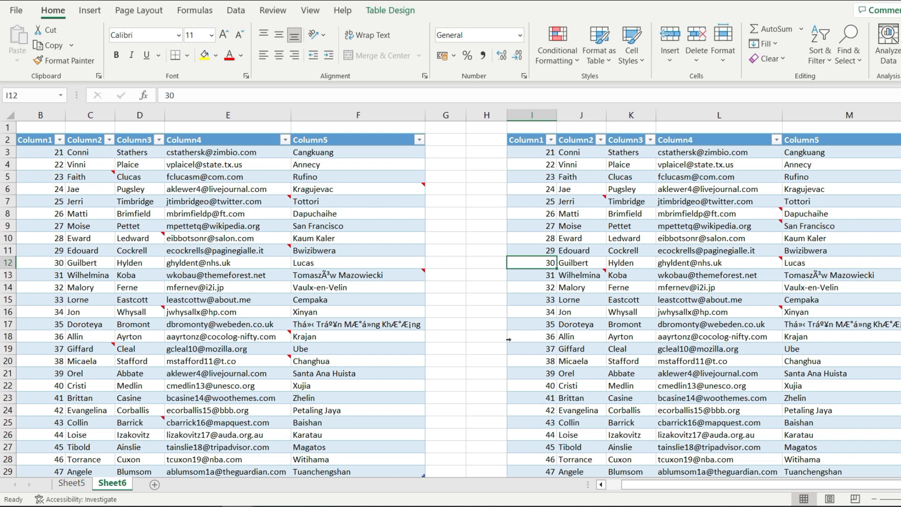
# - On Sheet6, select a cell inside the left table to scope the next selection
pyautogui.click(486, 324)
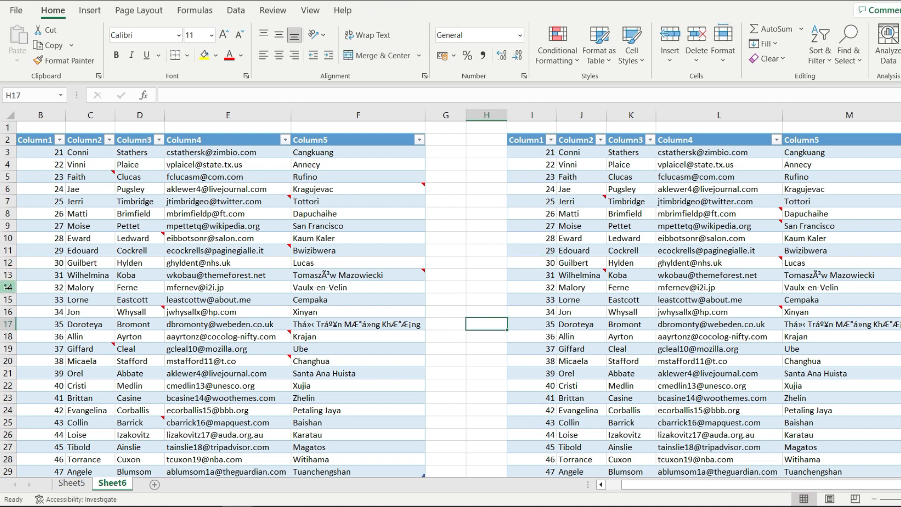
pyautogui.click(227, 275)
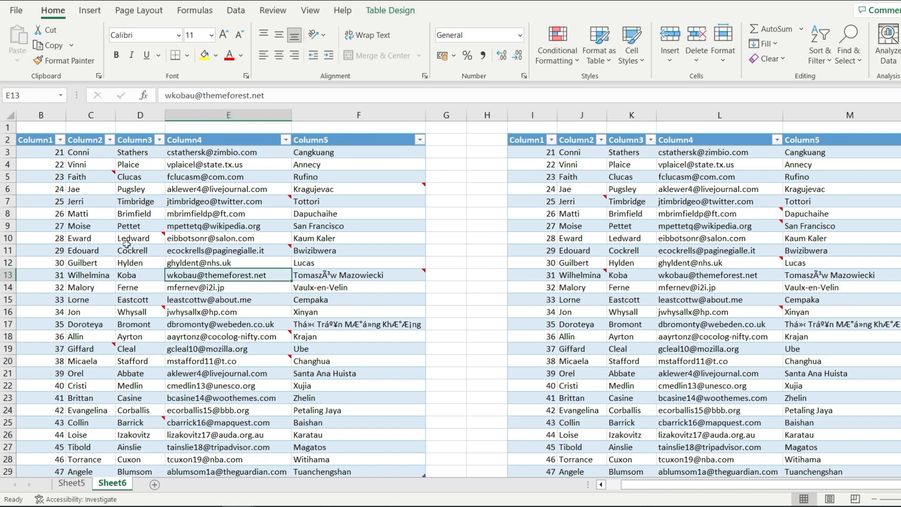
pyautogui.moveTo(101, 202)
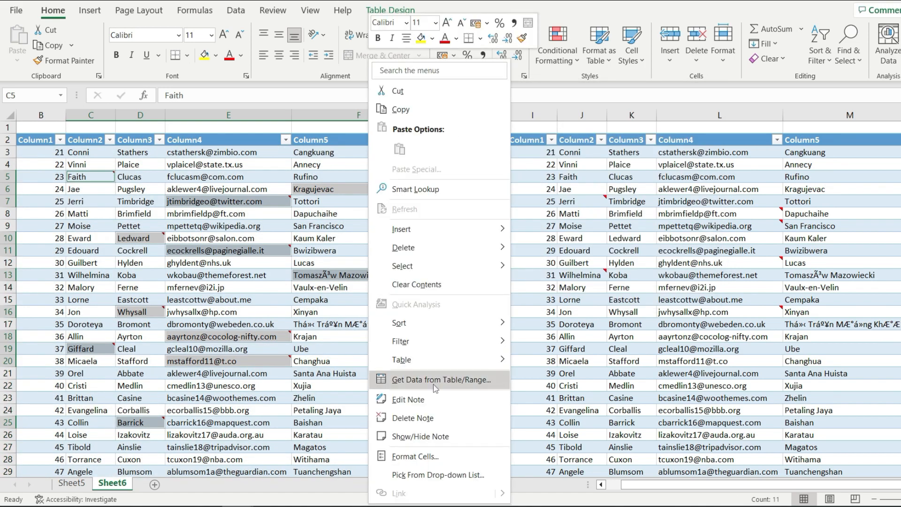
# - Delete the notes from the selected left-table cells, leaving the right table's notes intact
pyautogui.click(488, 324)
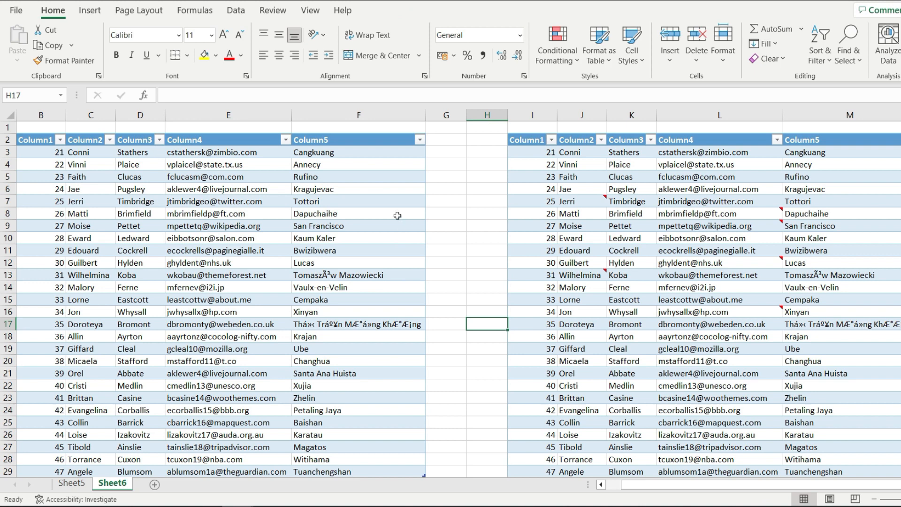
pyautogui.click(631, 213)
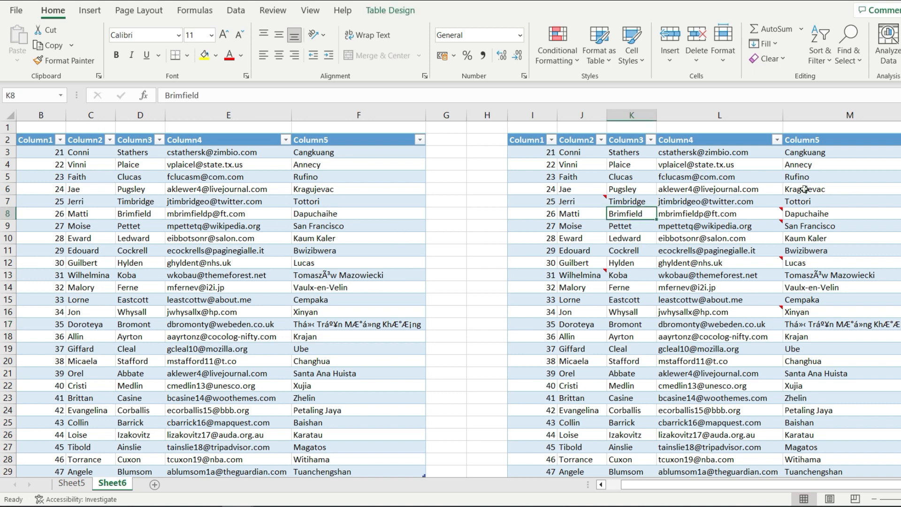